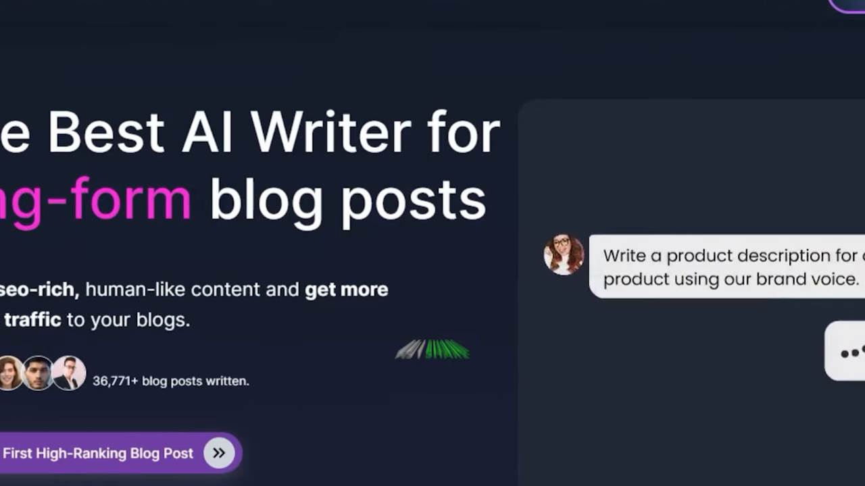
Step: Scroll through the Junia homepage down to the generated outline on AI writing tools
scroll(down, 3)
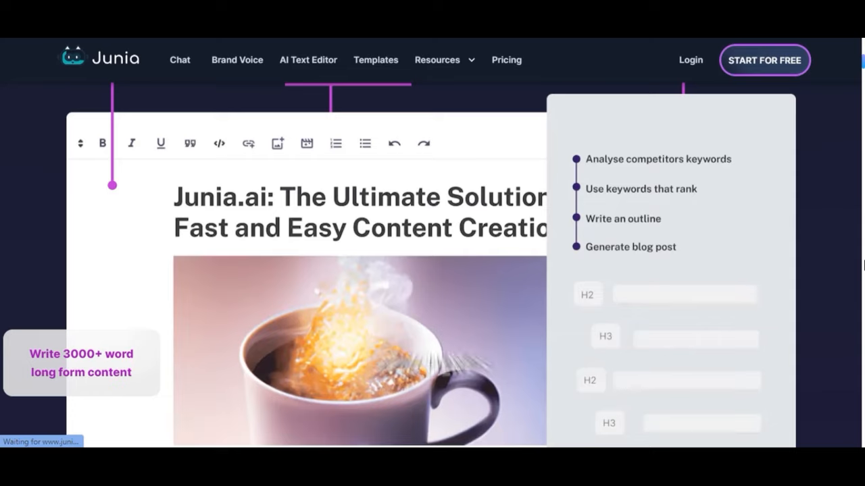
scroll(down, 3)
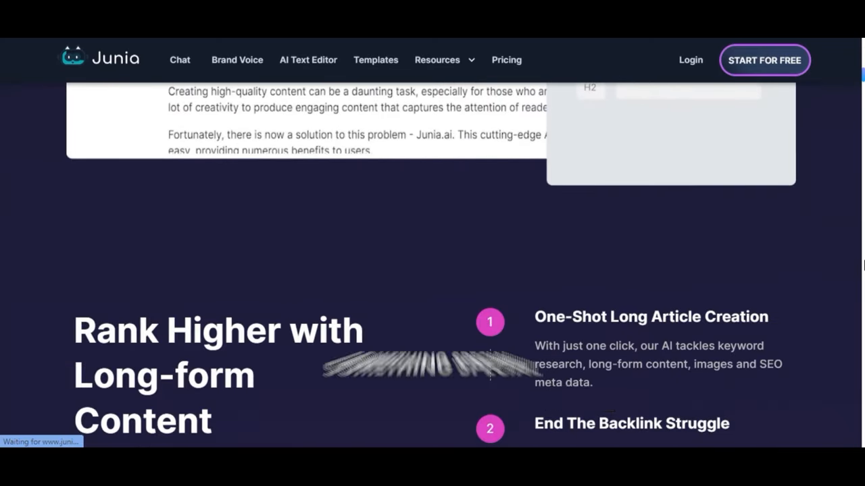
scroll(down, 3)
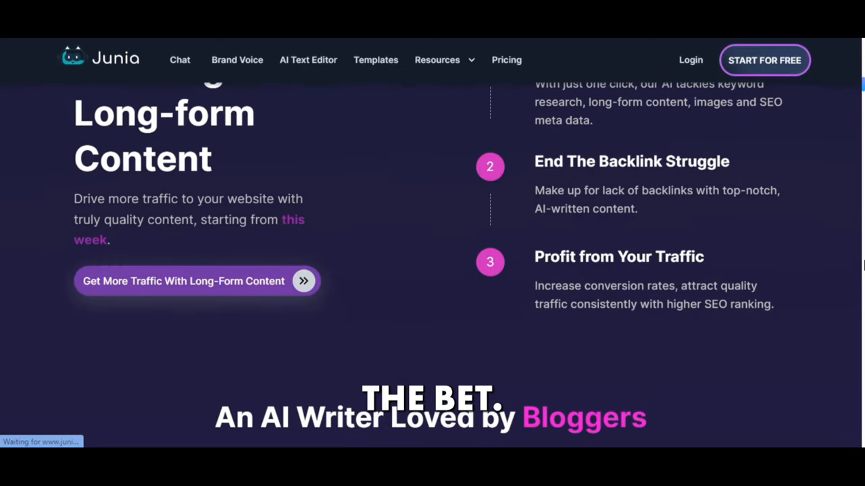
scroll(down, 3)
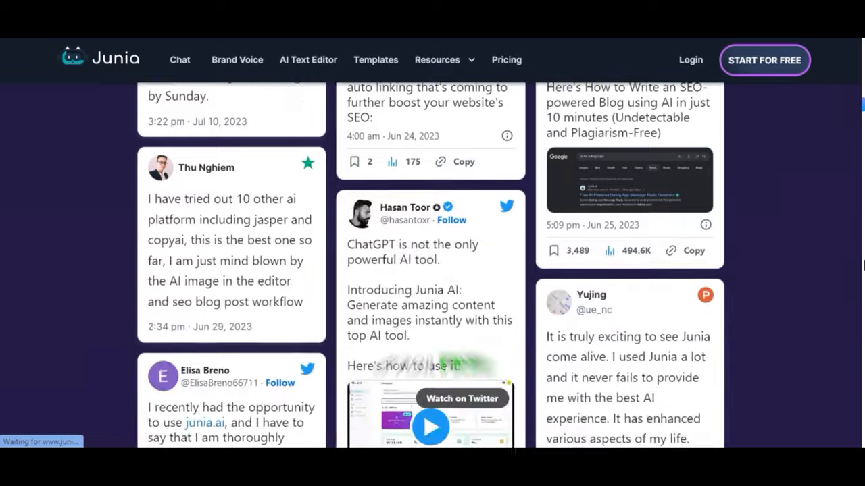
scroll(down, 3)
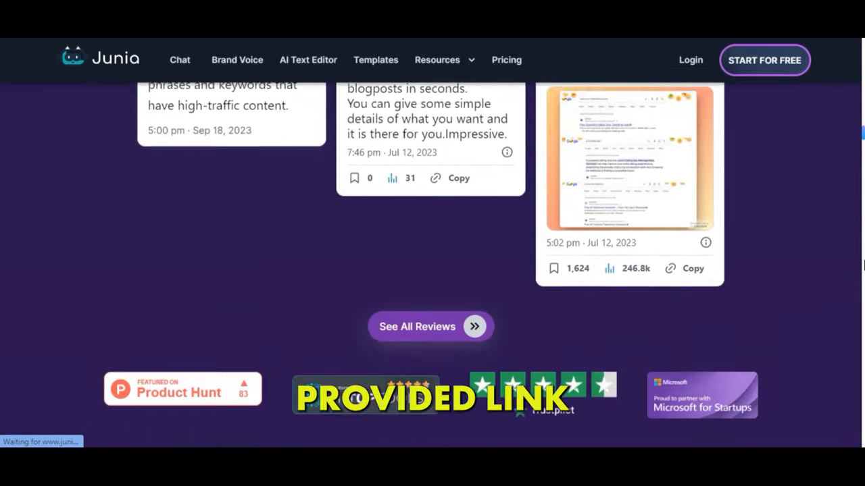
scroll(up, 3)
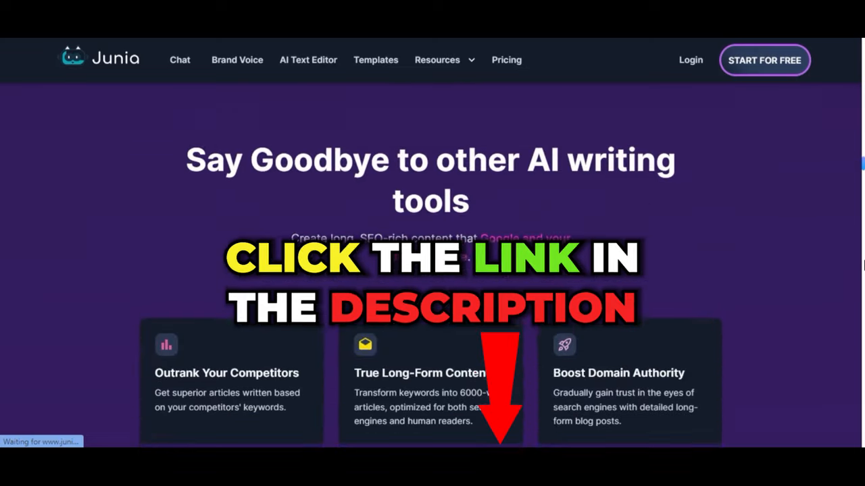
scroll(down, 3)
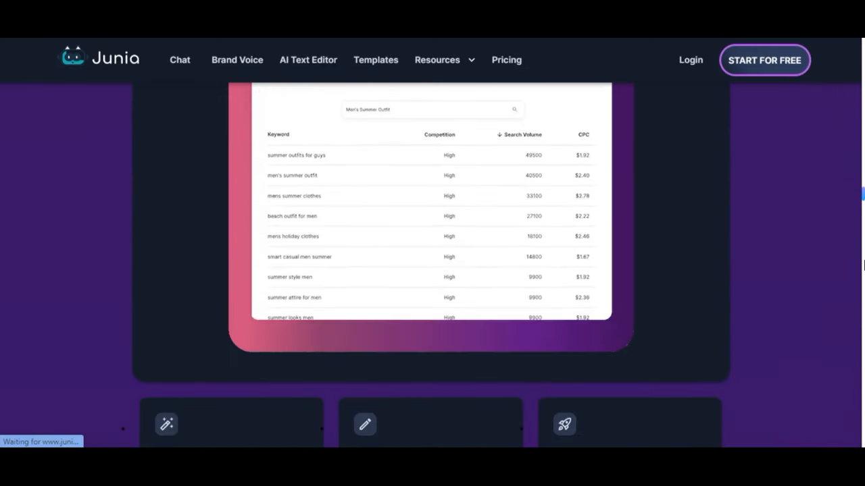
scroll(down, 3)
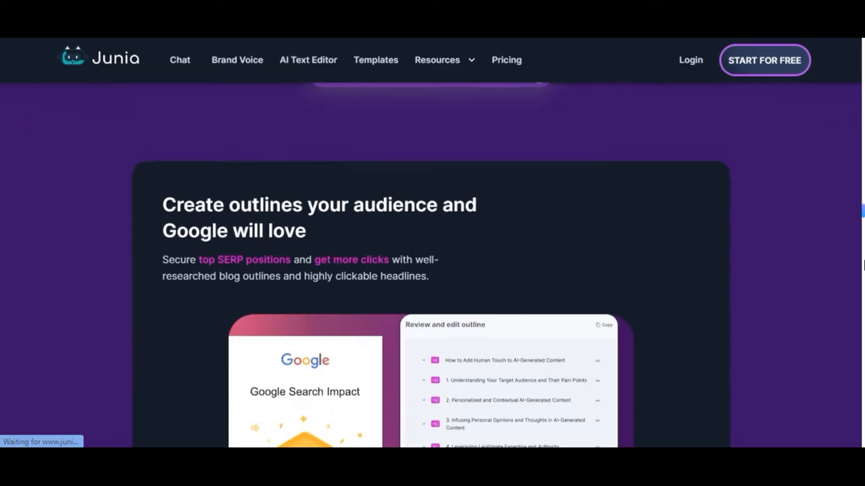
scroll(down, 3)
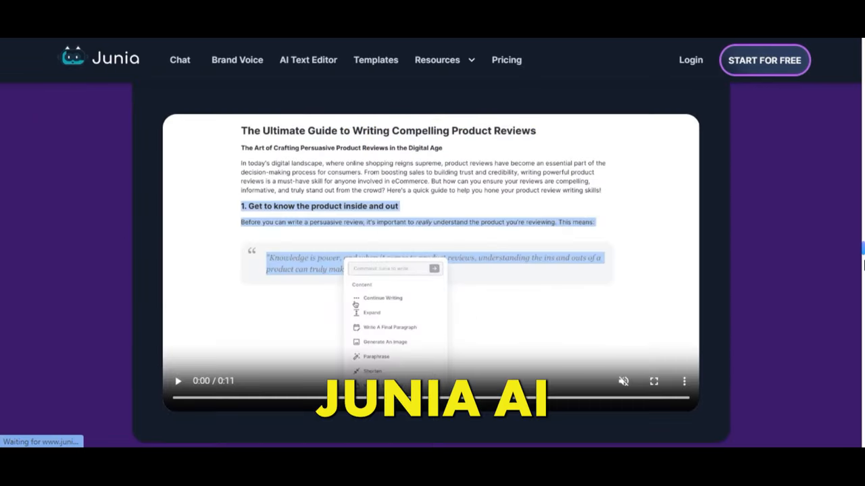
scroll(down, 3)
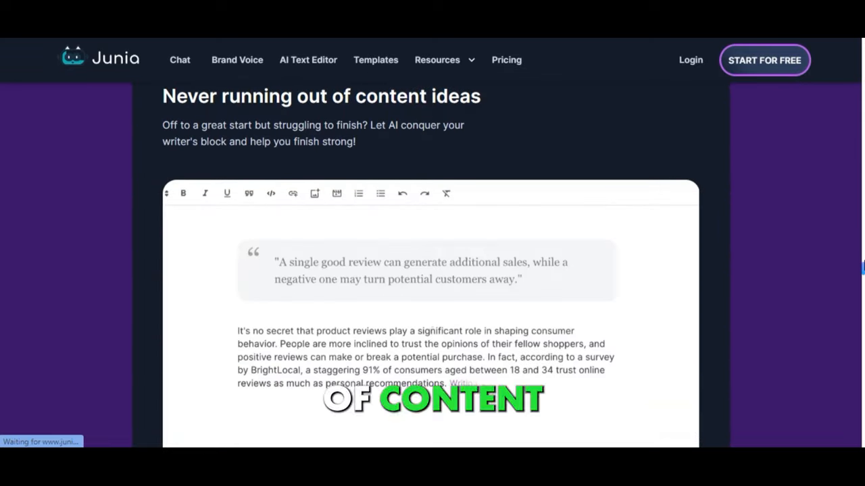
scroll(down, 3)
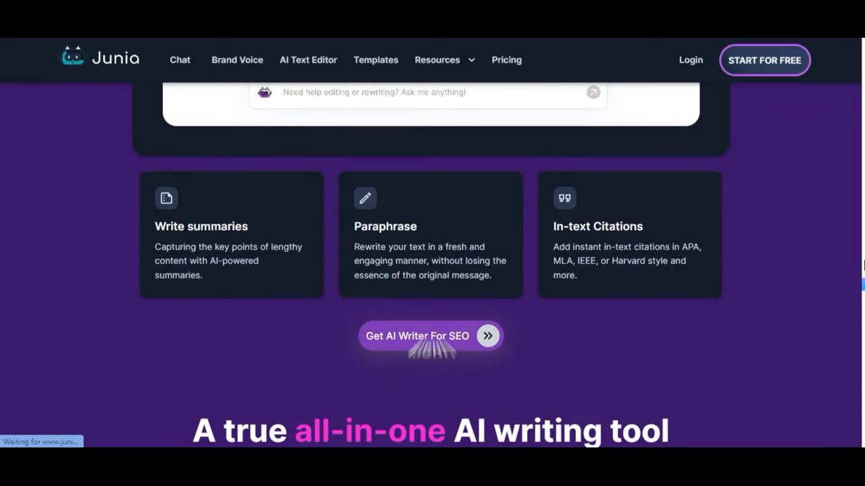
scroll(down, 3)
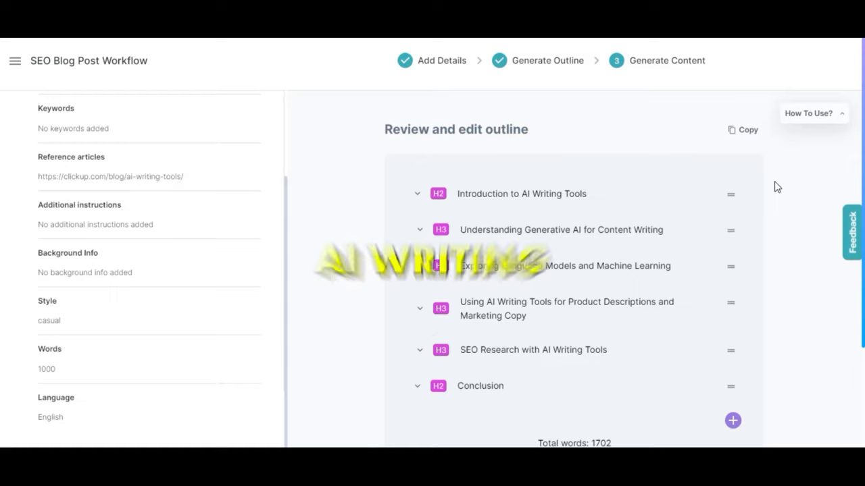
Step: Remove the 'Understanding Generative AI' outline heading and select the introduction's opening words
scroll(down, 3)
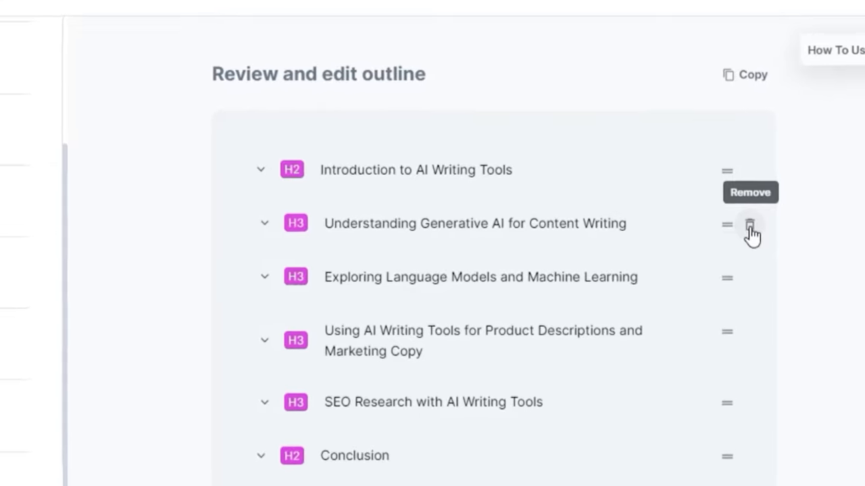
click(751, 224)
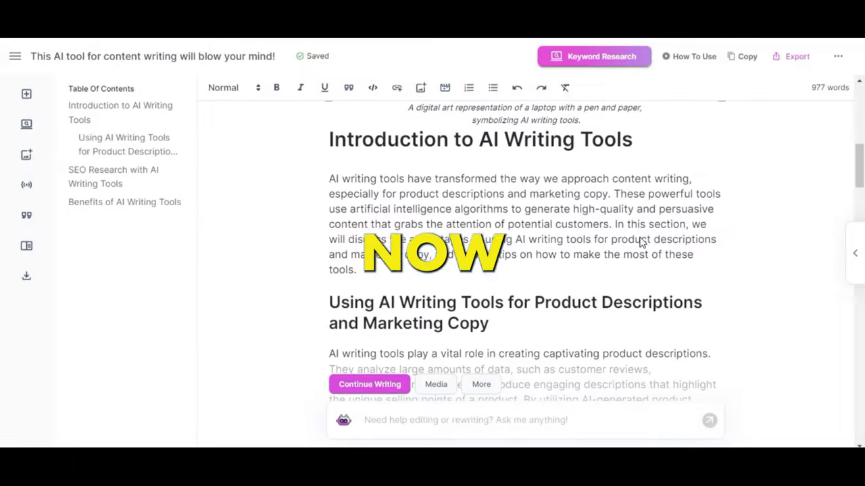
drag(329, 178, 400, 179)
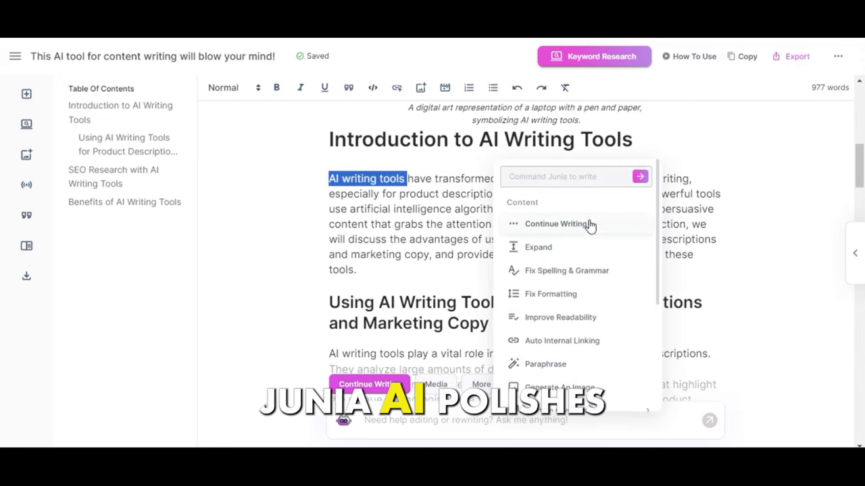
mouse_move(576, 362)
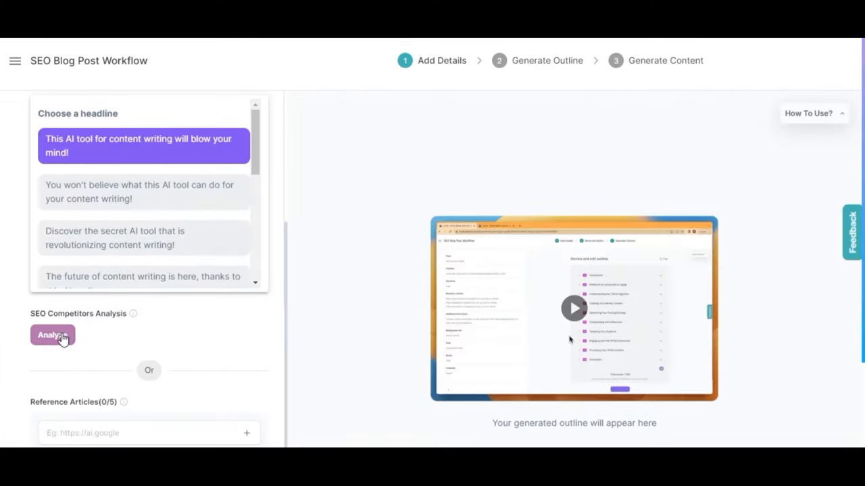
Step: Run the SEO competitor analysis and scroll through results and the 36% SEO score
scroll(down, 3)
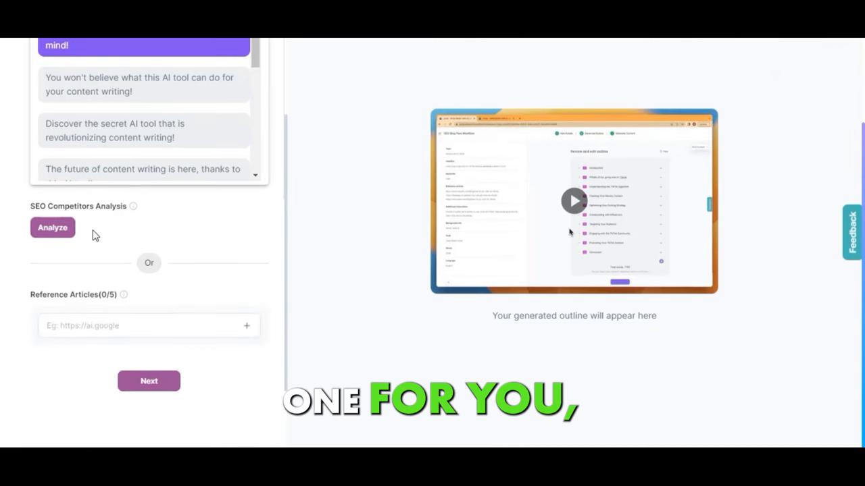
click(52, 226)
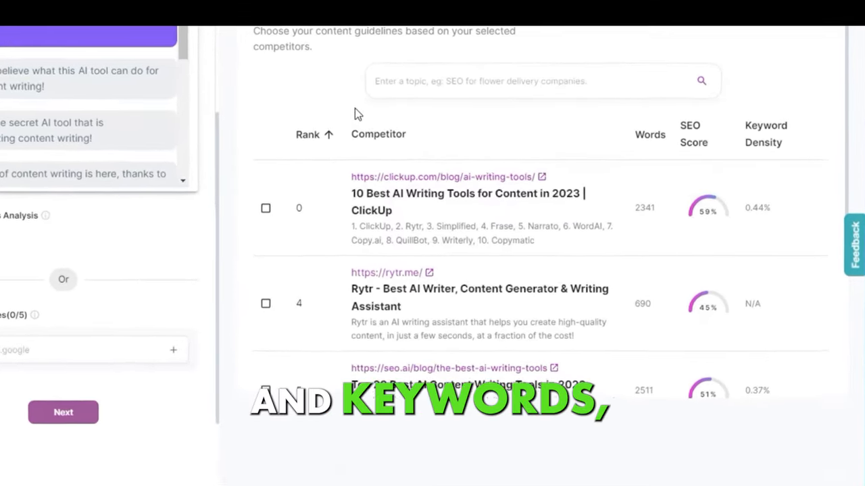
scroll(down, 3)
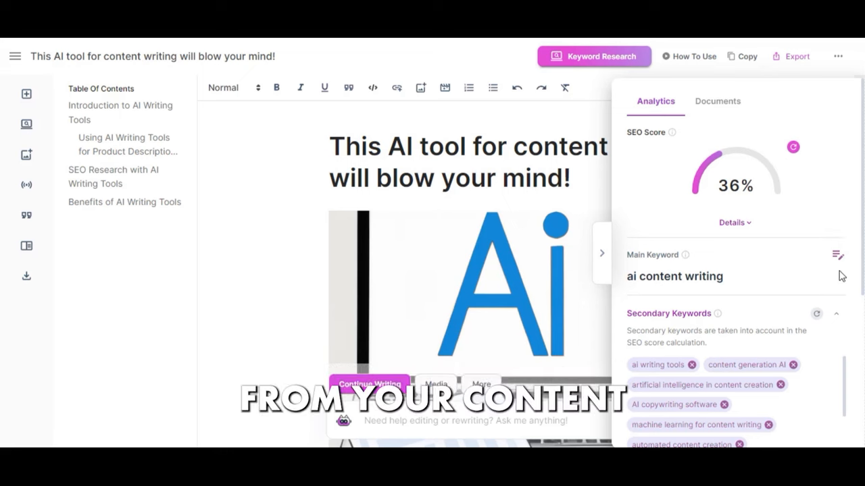
scroll(down, 3)
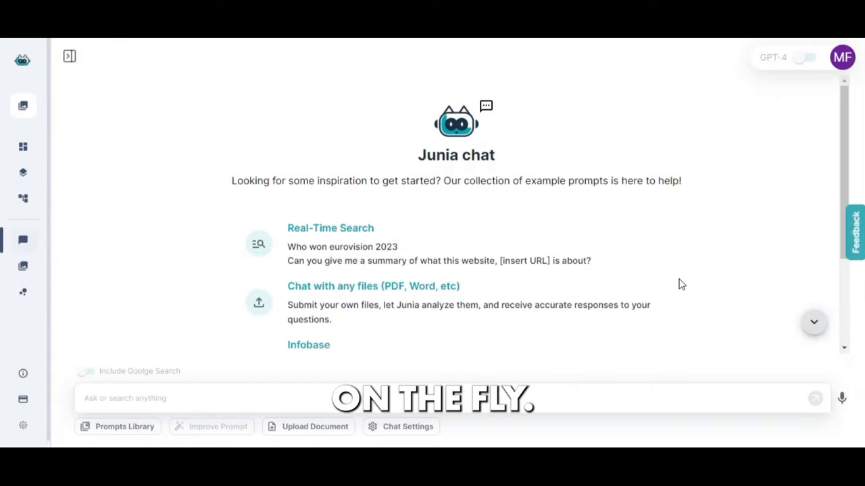
Step: Scroll through the outline language list while the outline generates
scroll(down, 3)
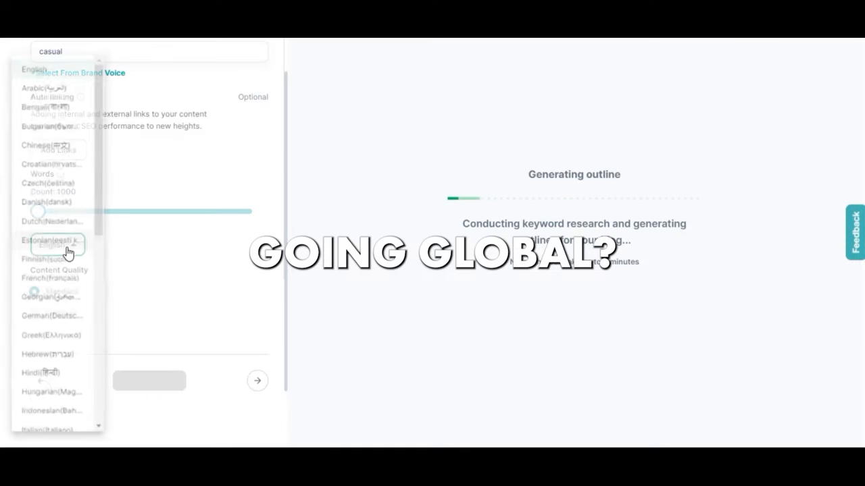
scroll(down, 3)
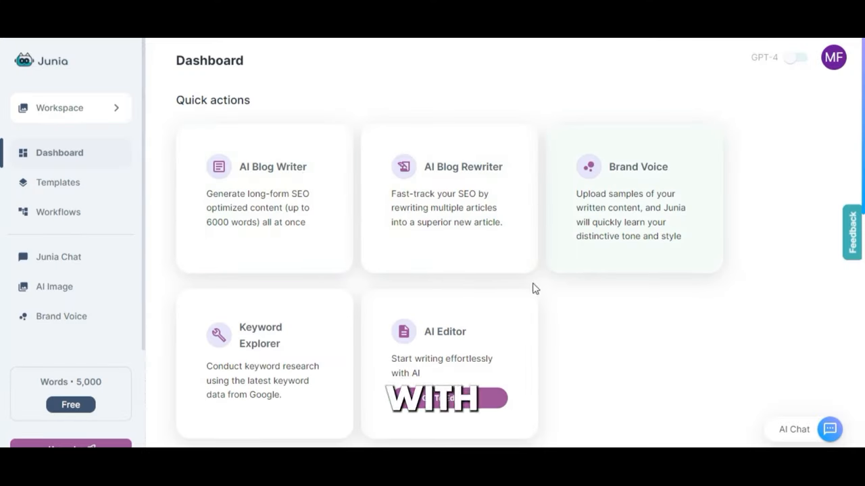
mouse_move(62, 188)
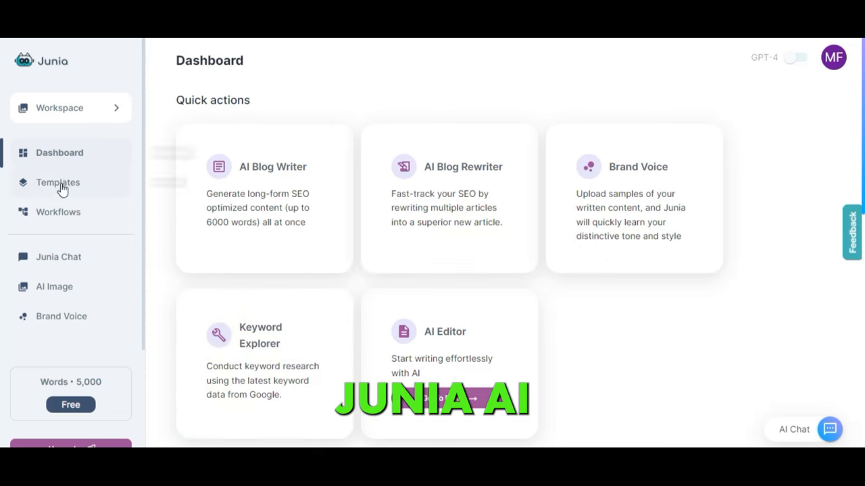
Step: Open the templates library and filter by Blog, another category, then Social Media
click(57, 182)
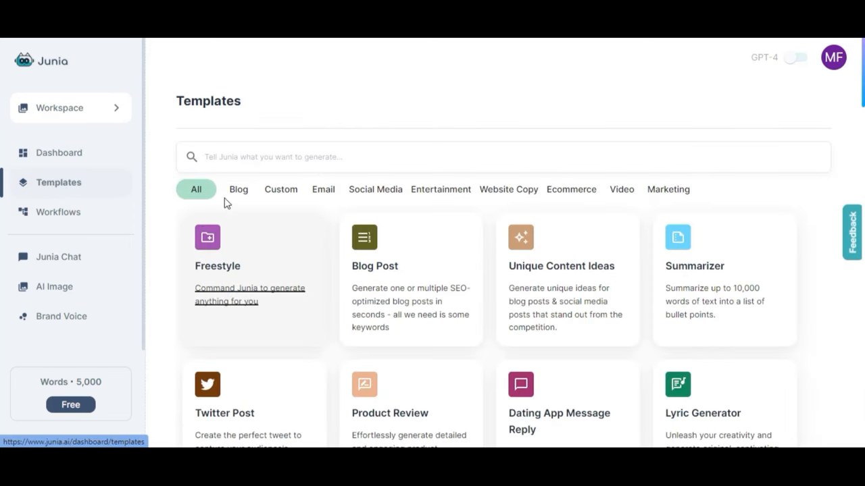
click(238, 189)
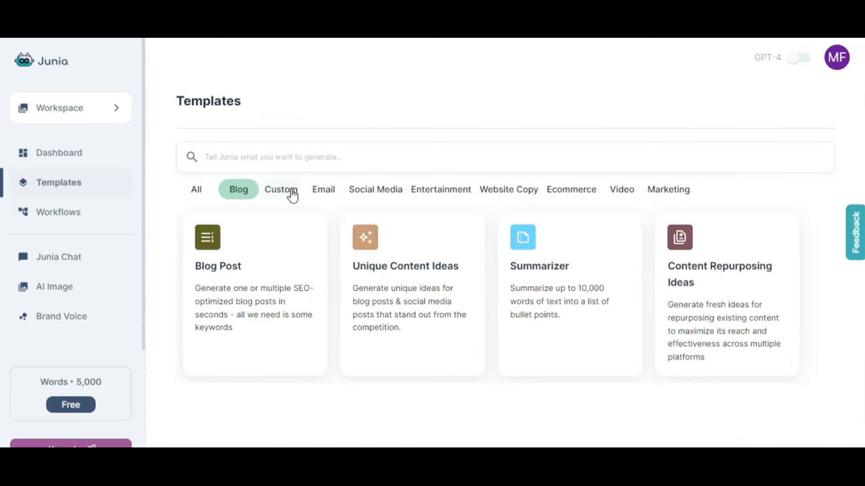
click(281, 189)
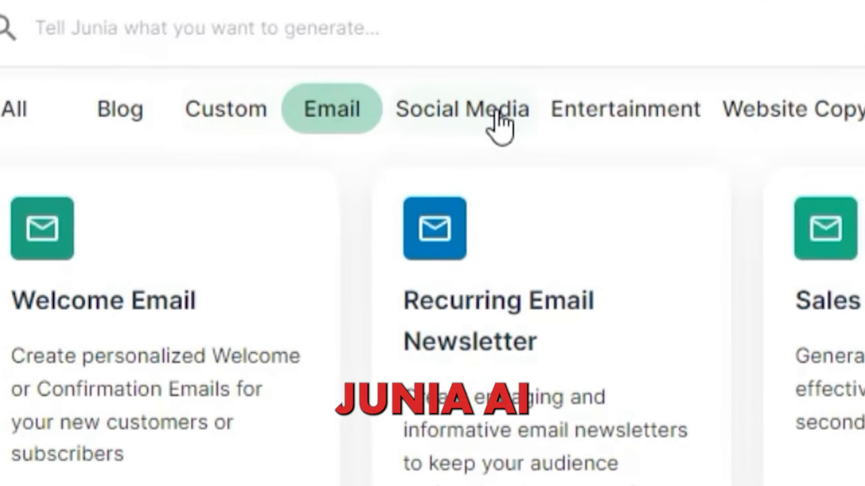
click(462, 109)
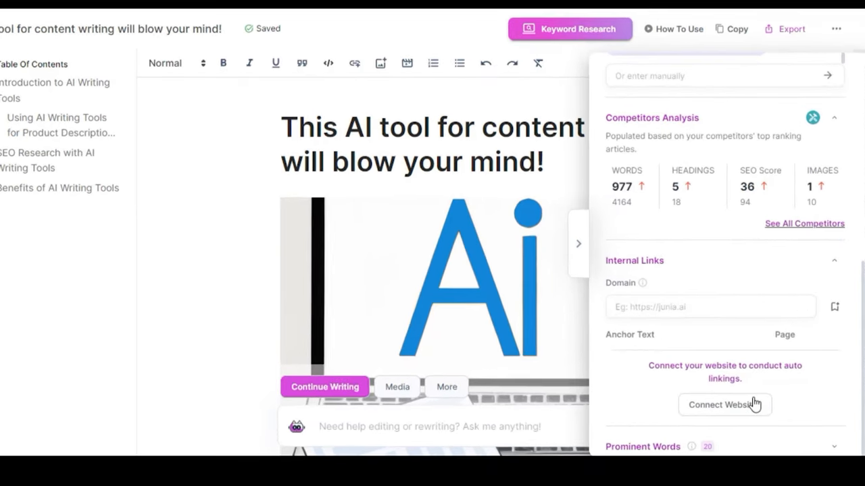
Step: Scroll the right-hand SEO panel to the Competitors Analysis and Internal Links suggestions
scroll(down, 3)
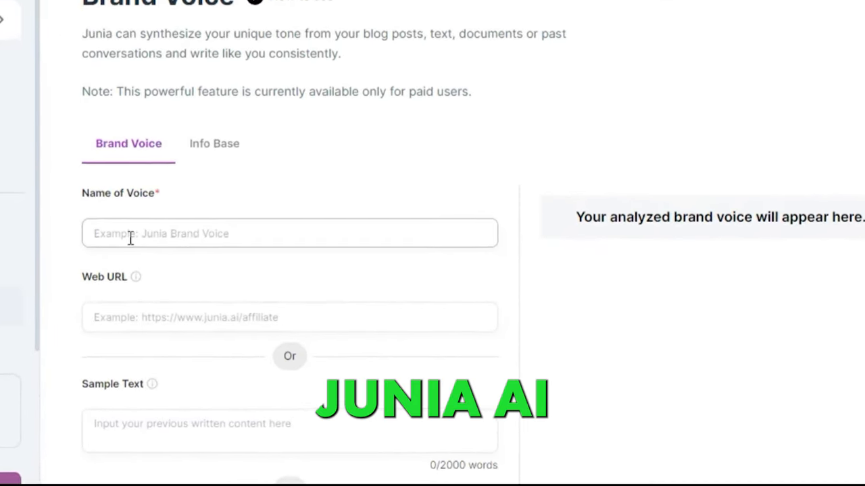
Step: Enter 'AI' as the brand voice name
text(AI)
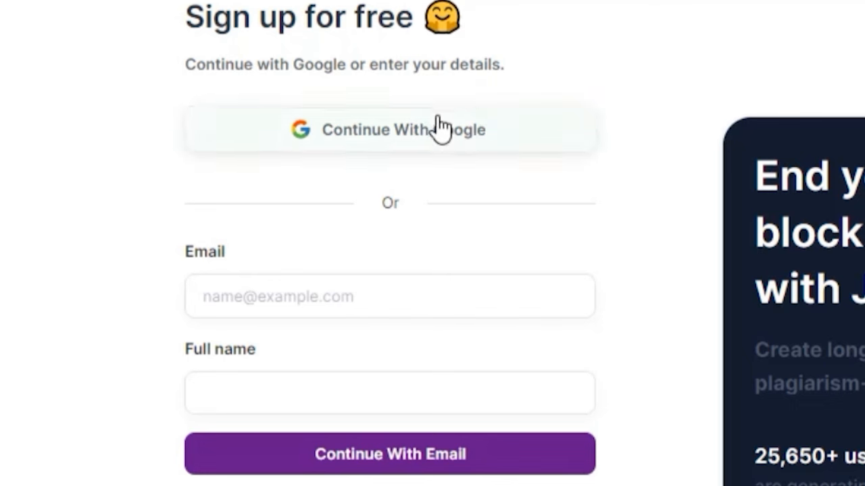
mouse_move(389, 483)
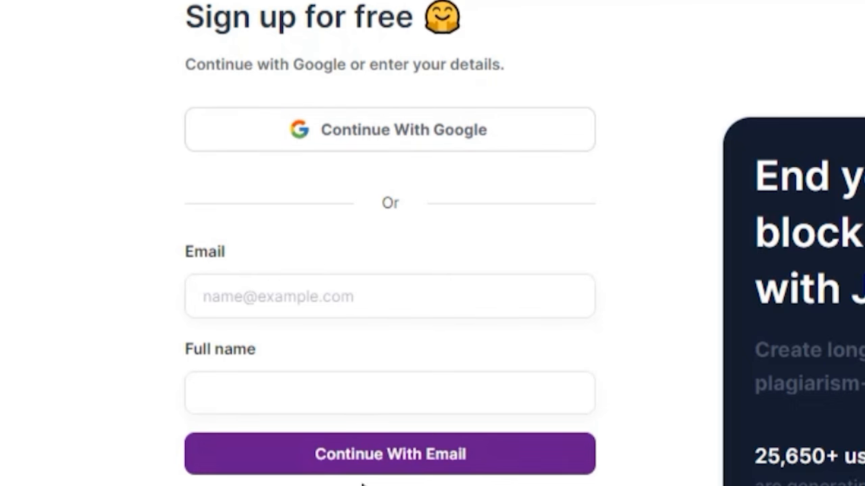
Step: Start the free sign-up through Continue With Google
click(390, 129)
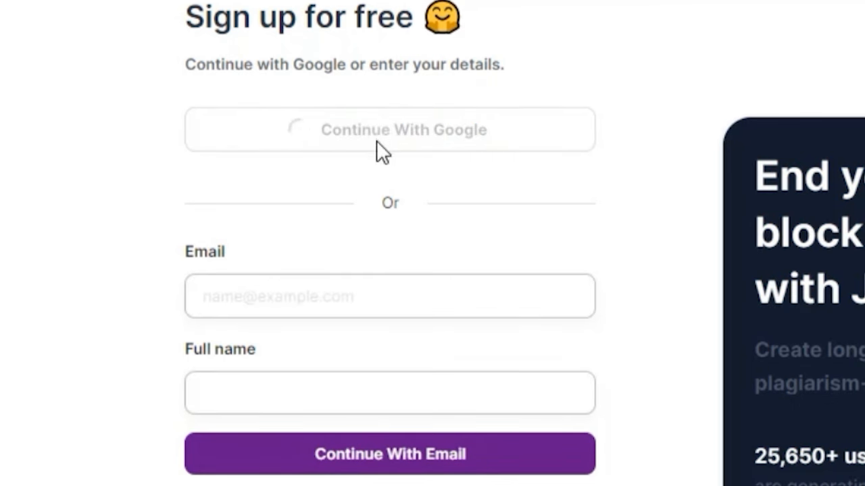
click(390, 129)
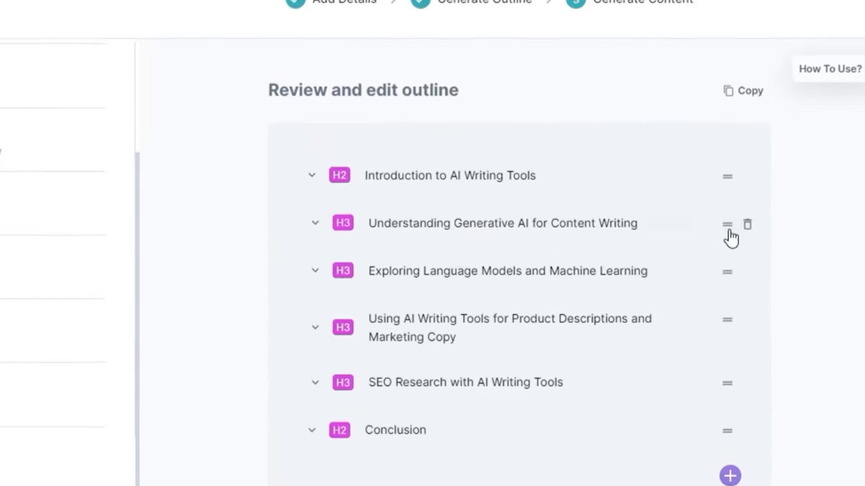
mouse_move(749, 220)
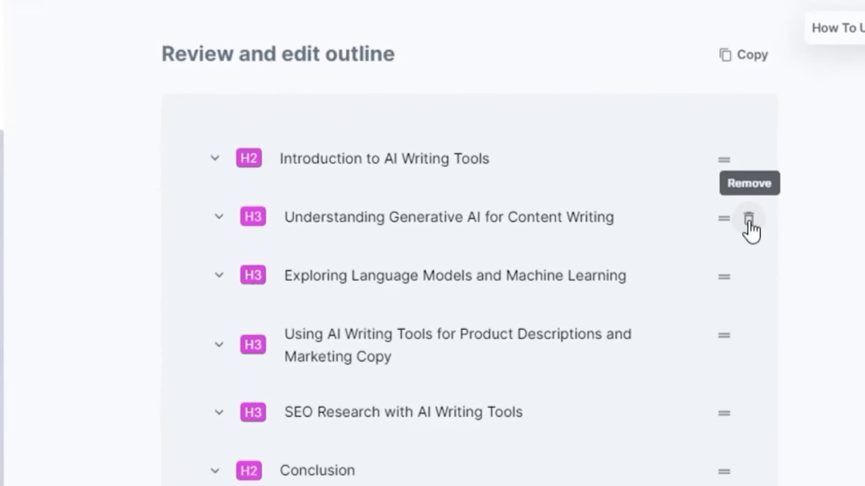
Step: Trash the H3 'Understanding Generative AI for Content Writing' in the outline review
click(749, 218)
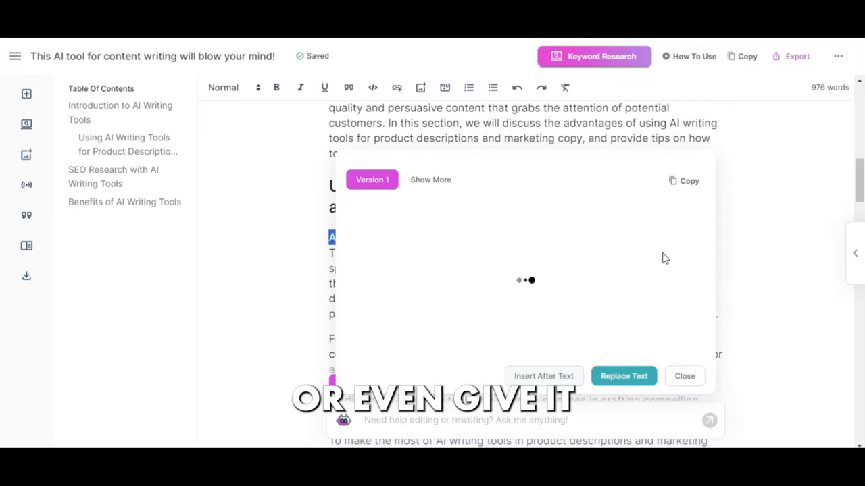
Step: Rework a paragraph with the AI popup, then generate an image for the marketing paragraph
click(624, 376)
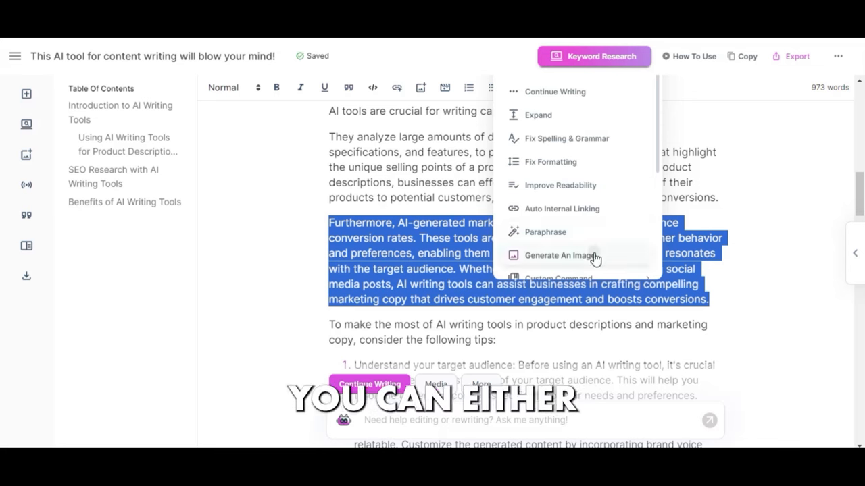
click(550, 255)
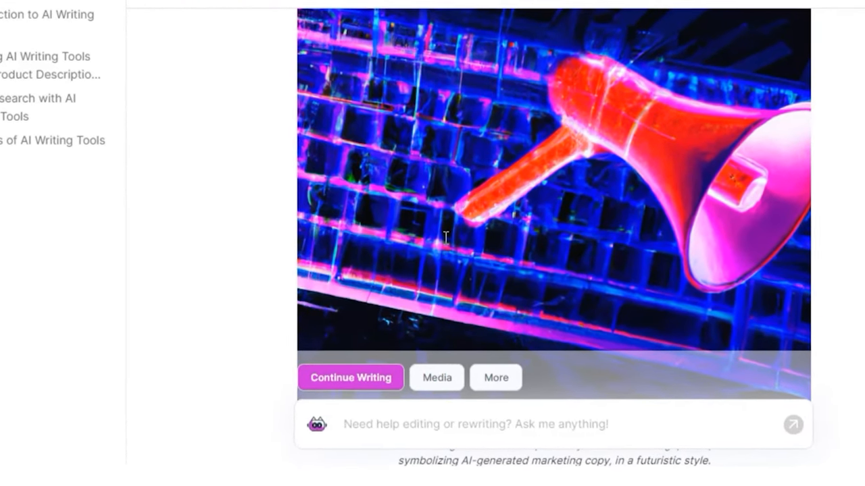
Step: Scroll down to view the inserted megaphone-over-keyboard image and its caption
scroll(down, 3)
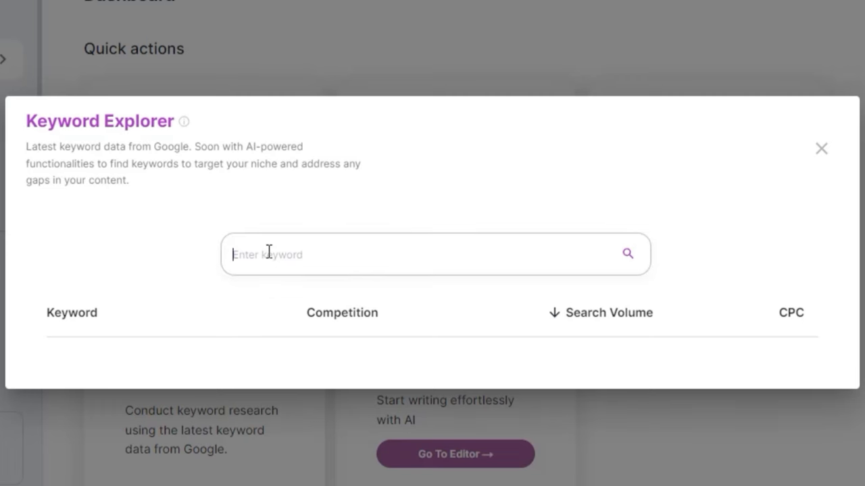
Step: Search Keyword Explorer for 'world hunger' to see volume, competition and CPC
text(world hunger)
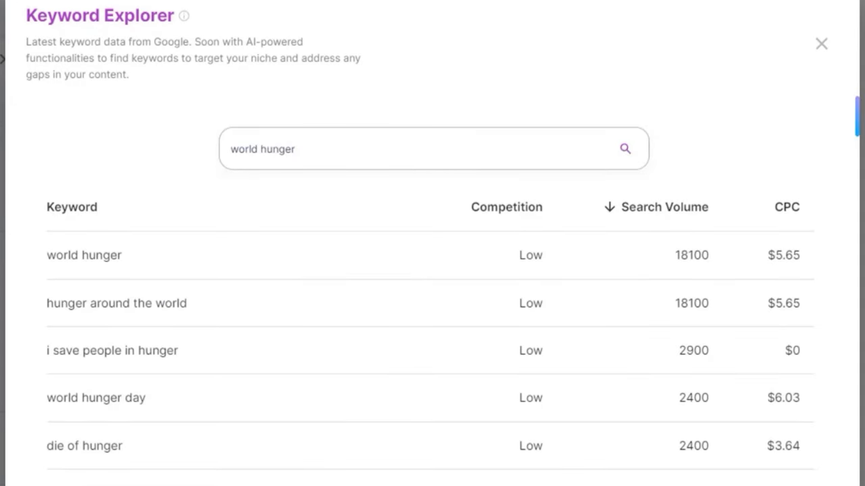
click(821, 42)
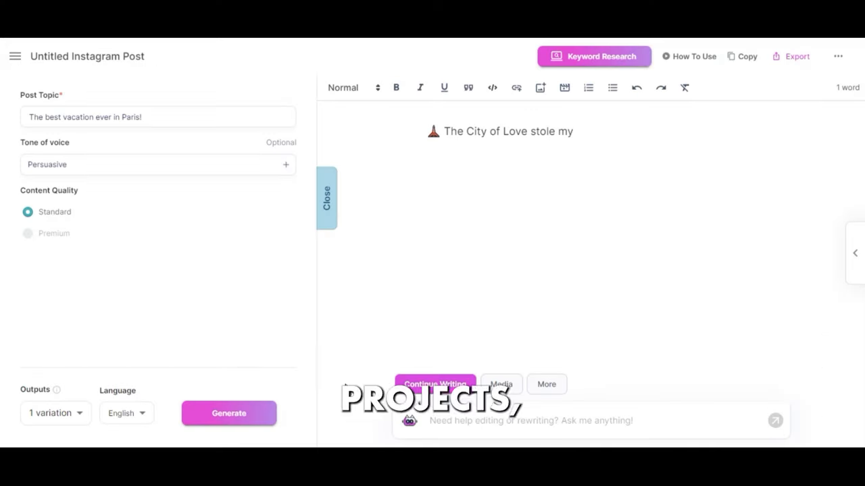
Step: Generate a persuasive Instagram post on 'The best vacation ever in Paris!' and scroll through it
click(434, 383)
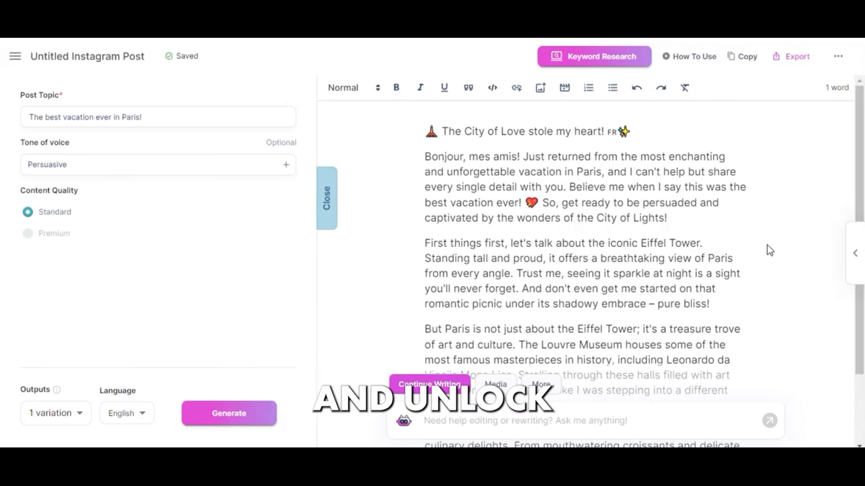
scroll(down, 3)
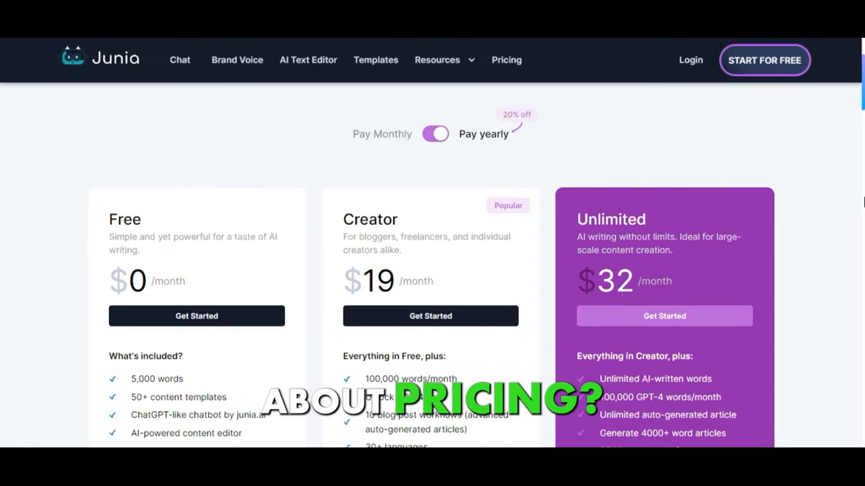
Step: Switch pricing to monthly billing (Creator $22, Unlimited $42) and scroll through the features table
scroll(down, 3)
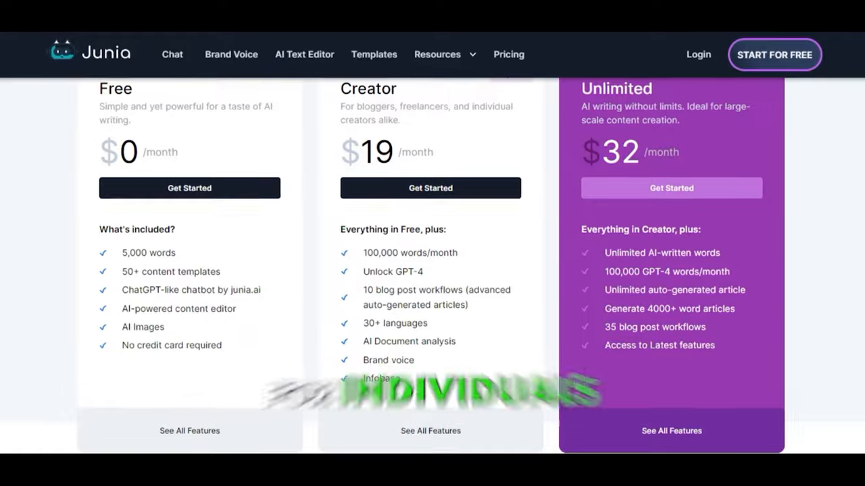
click(436, 113)
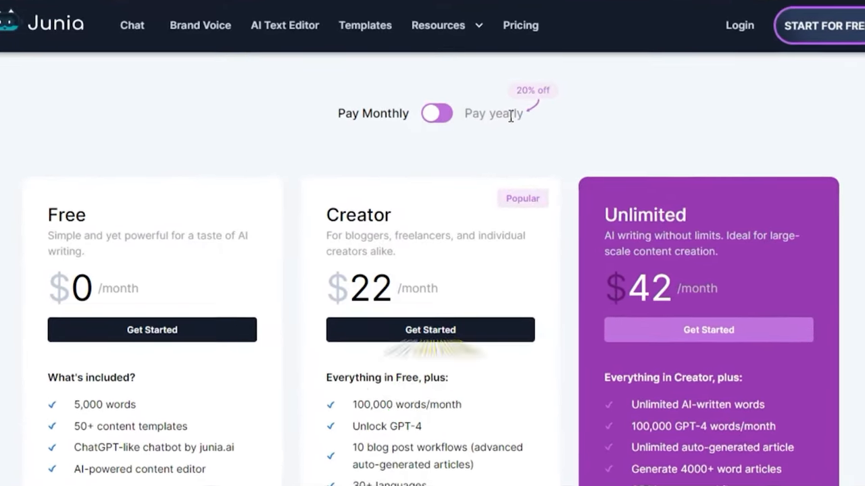
scroll(down, 3)
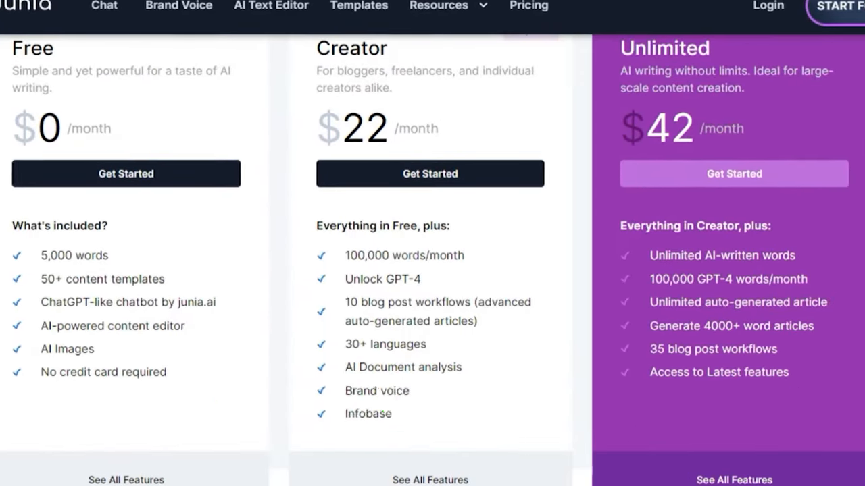
scroll(down, 3)
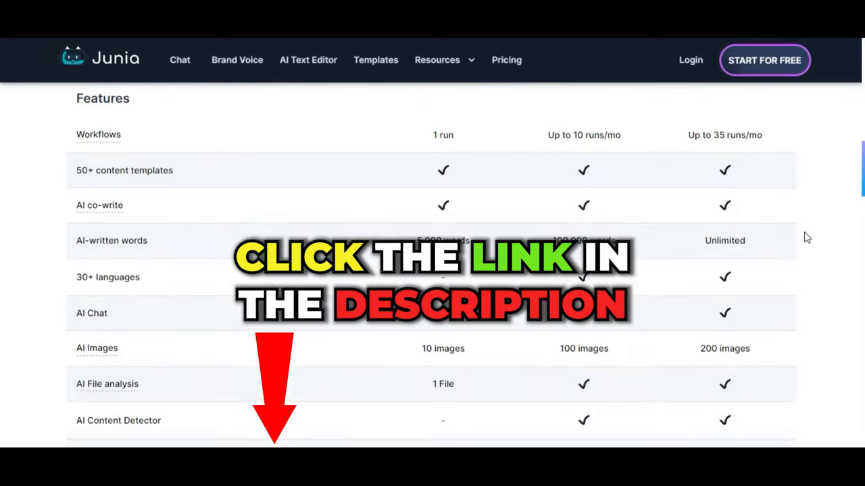
scroll(down, 3)
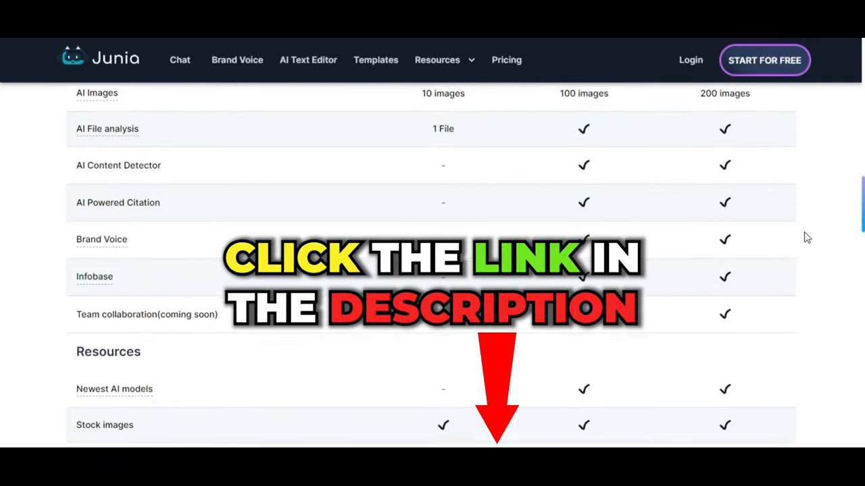
scroll(down, 3)
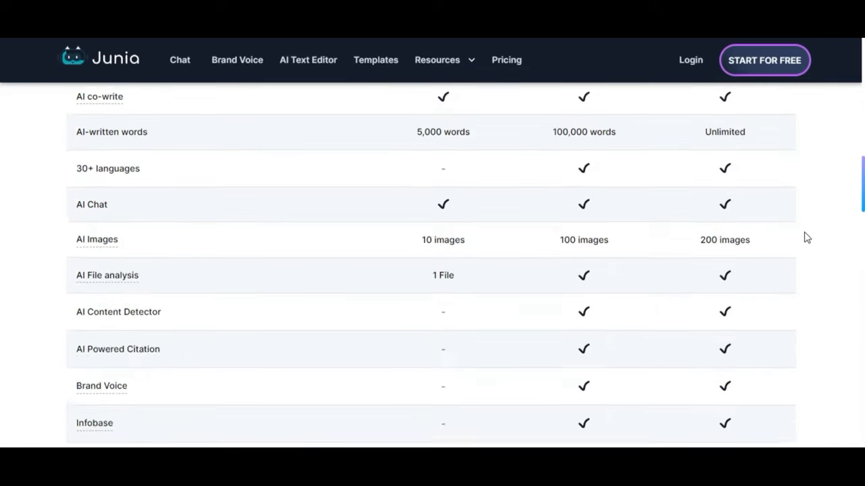
scroll(up, 3)
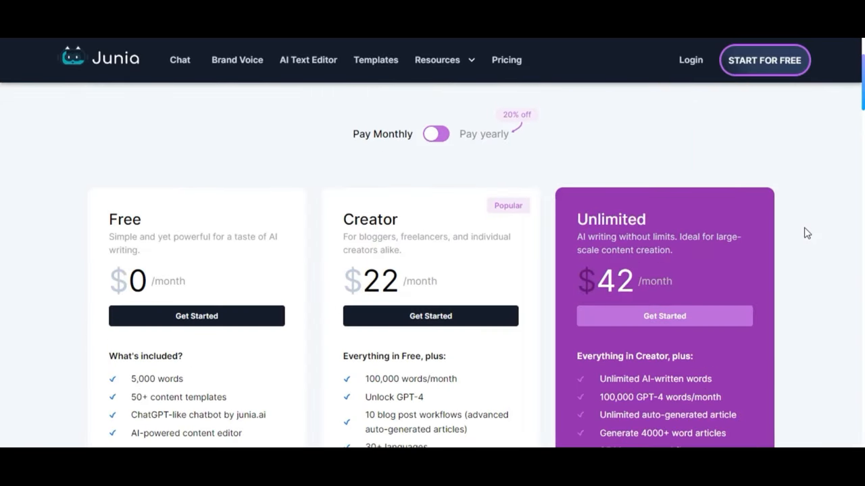